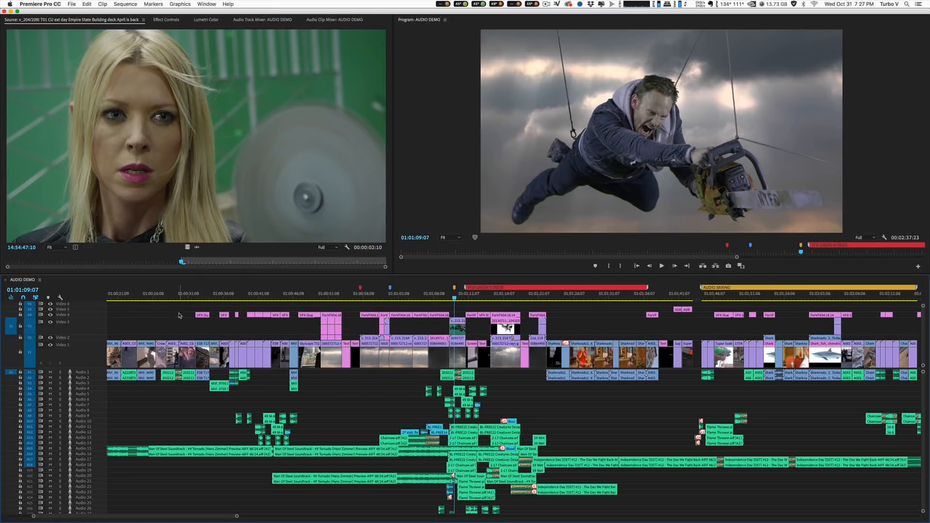
{"action": "mouse_move", "coordinate": [182, 333]}
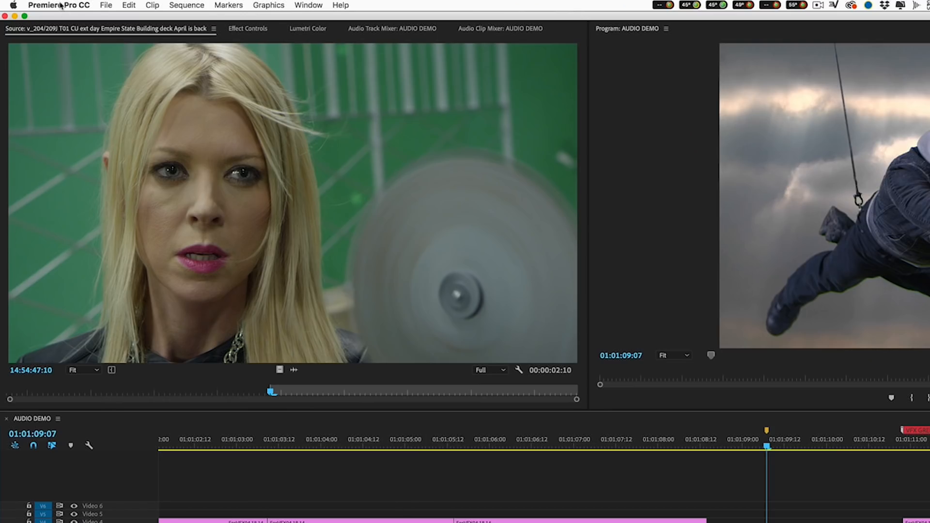
Search the keyboard shortcuts for 'increase video' to find Increase Video Tracks Height on 1
{"action": "left_click", "coordinate": [58, 5]}
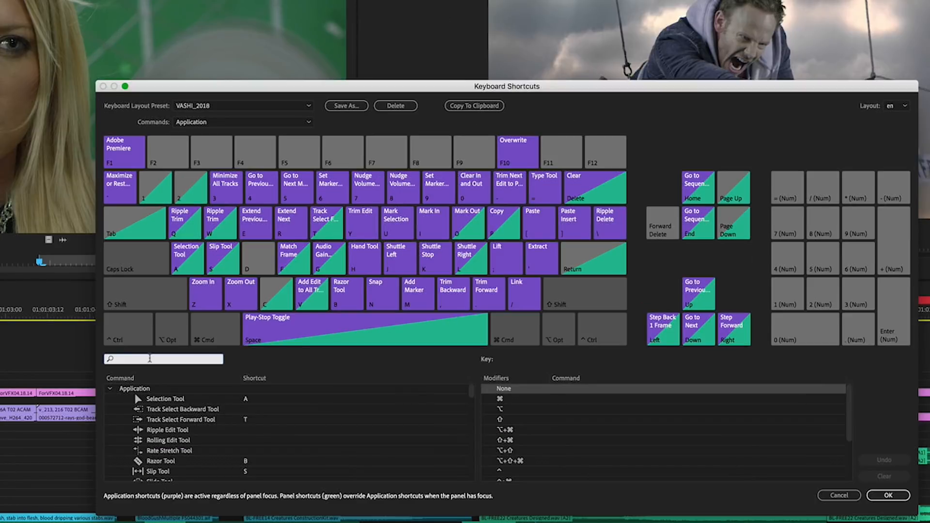
{"action": "type", "text": "increase"}
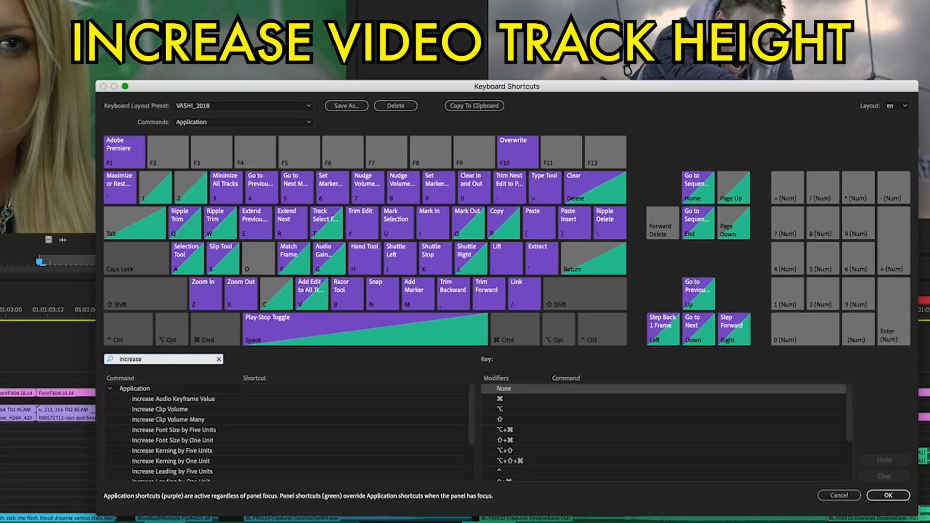
{"action": "type", "text": "video"}
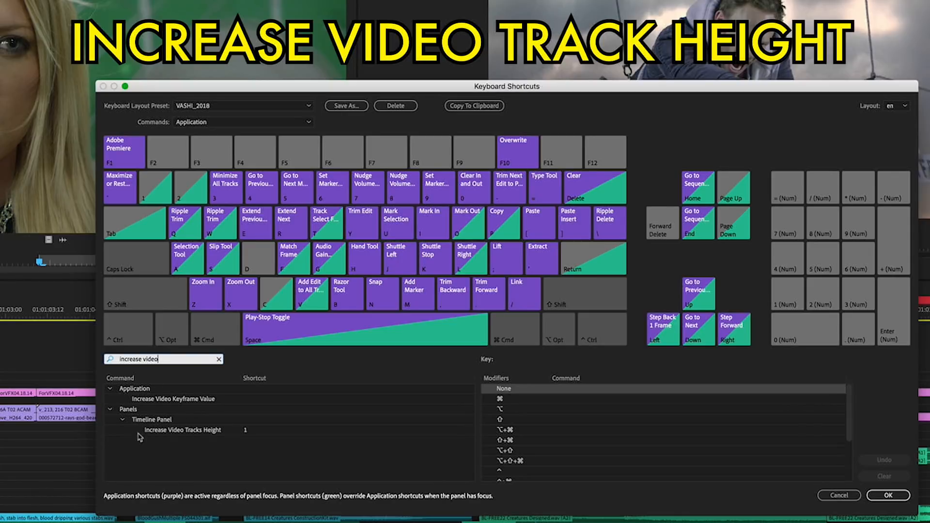
{"action": "mouse_move", "coordinate": [249, 436]}
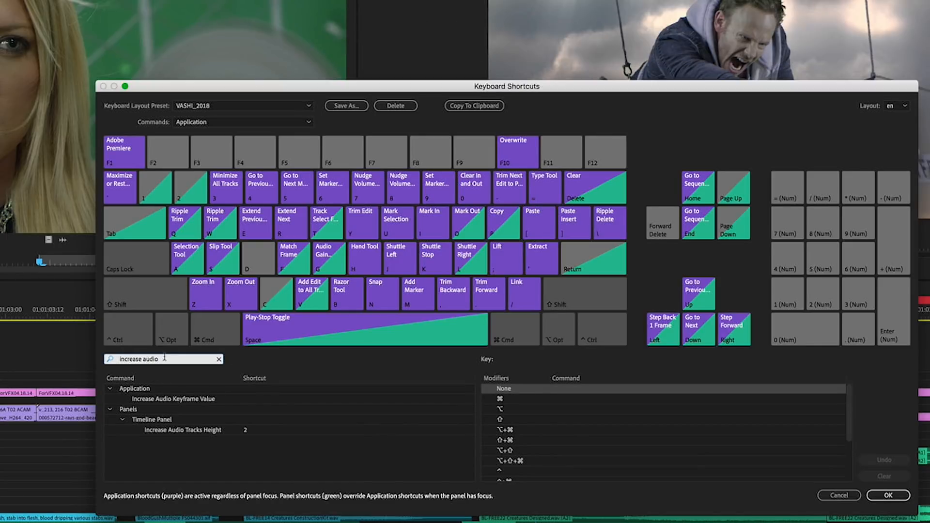
Search 'mini' to find Minimize All Tracks on key 3, then close the shortcuts dialog
{"action": "type", "text": "mini"}
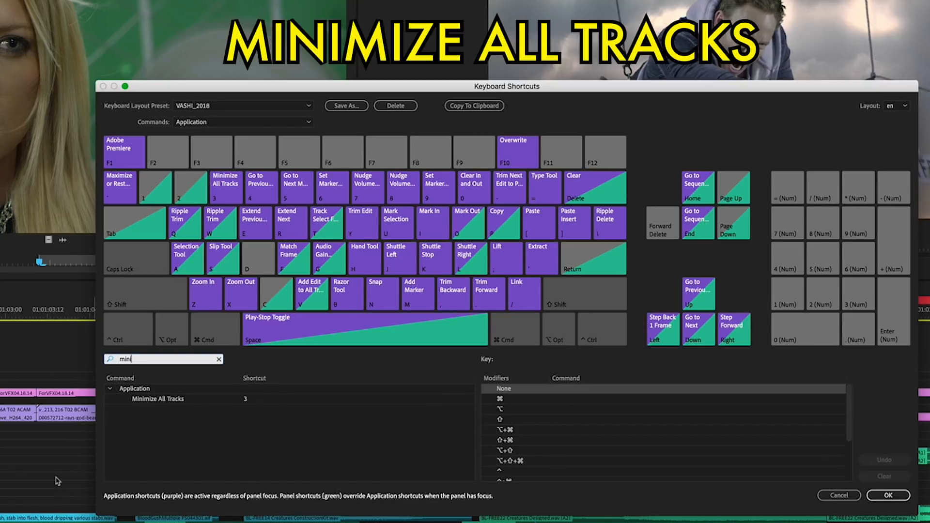
{"action": "mouse_move", "coordinate": [145, 444]}
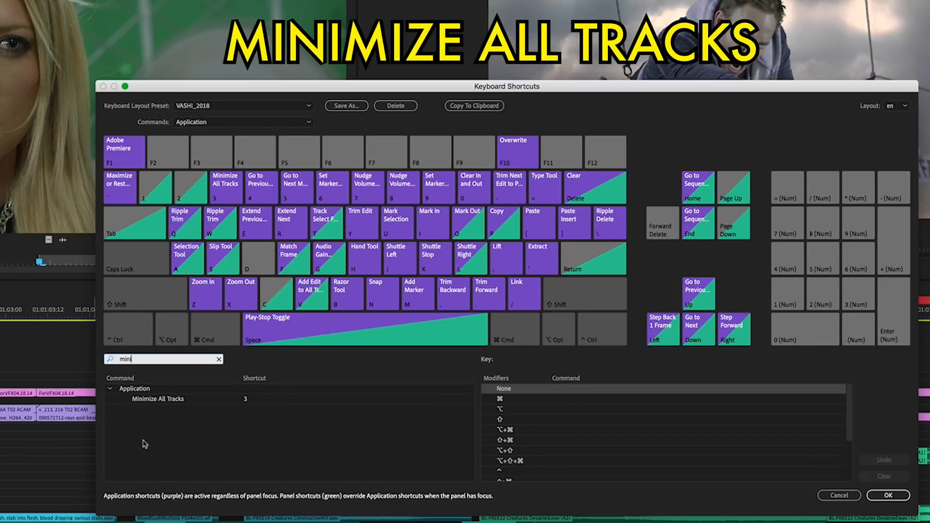
{"action": "mouse_move", "coordinate": [167, 468]}
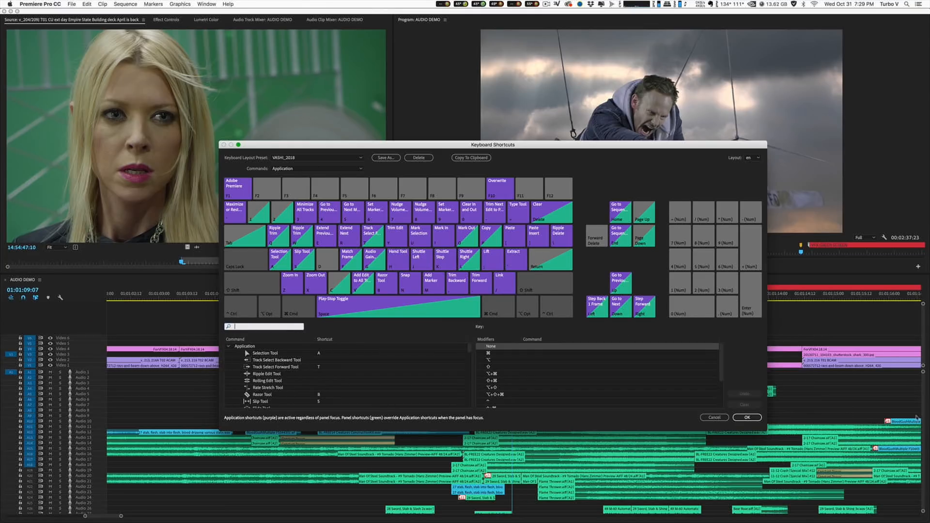
{"action": "left_click", "coordinate": [746, 417]}
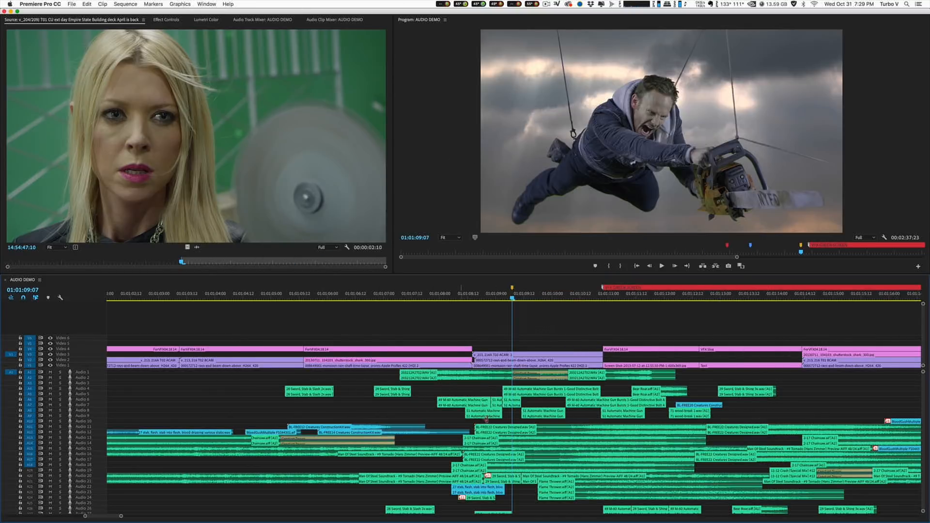